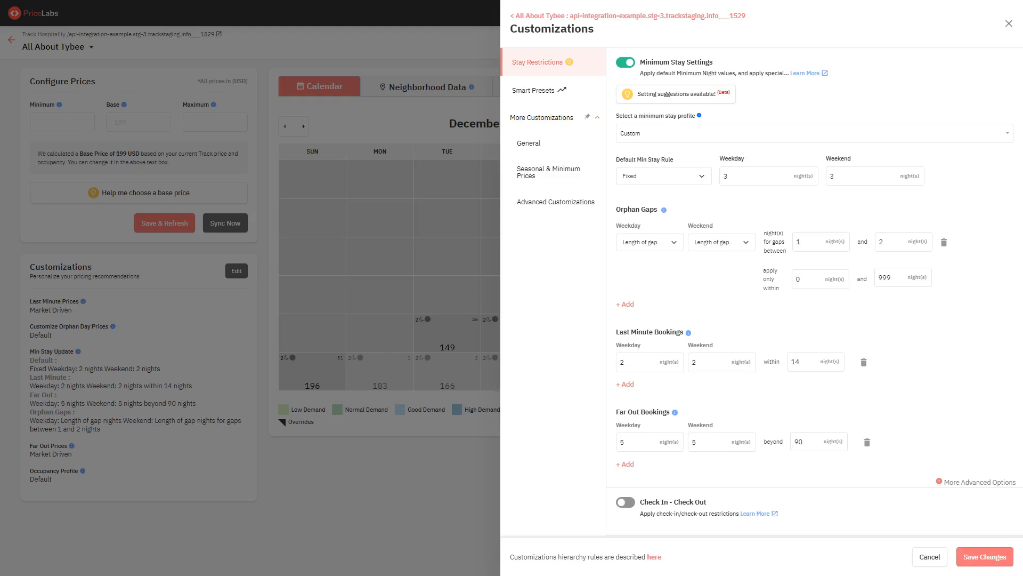
Step: Open the All About Tybee listing's Customizations panel on Stay Restrictions
left_click(930, 556)
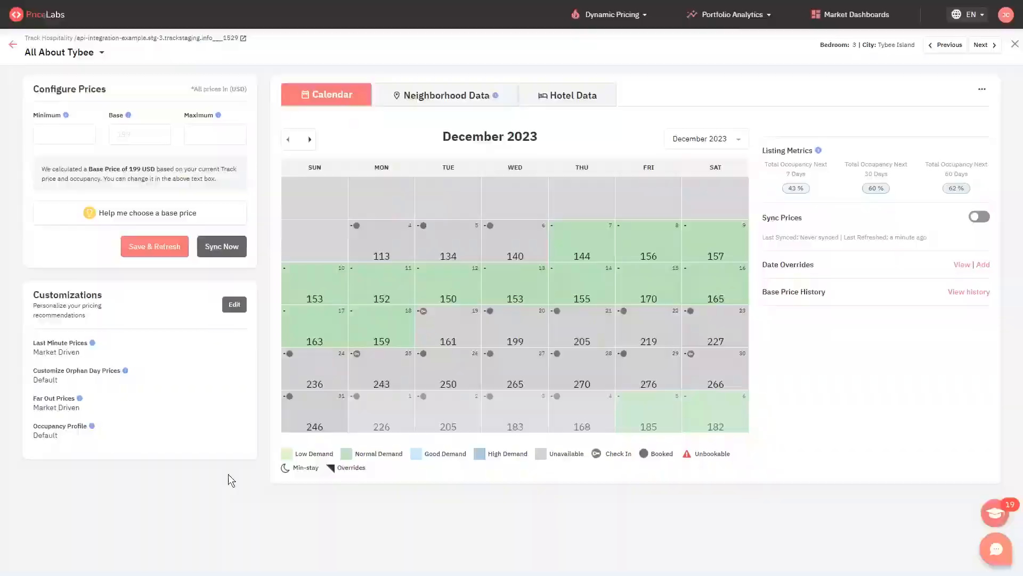
left_click(233, 304)
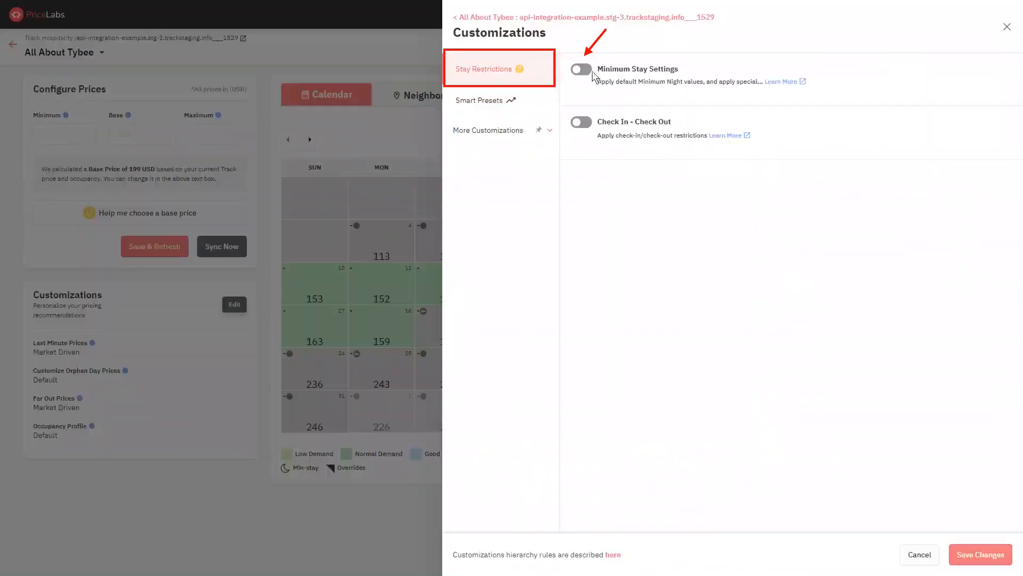
Step: Enable Minimum Stay Settings, preview Long Min stay, then keep the Custom profile
left_click(579, 69)
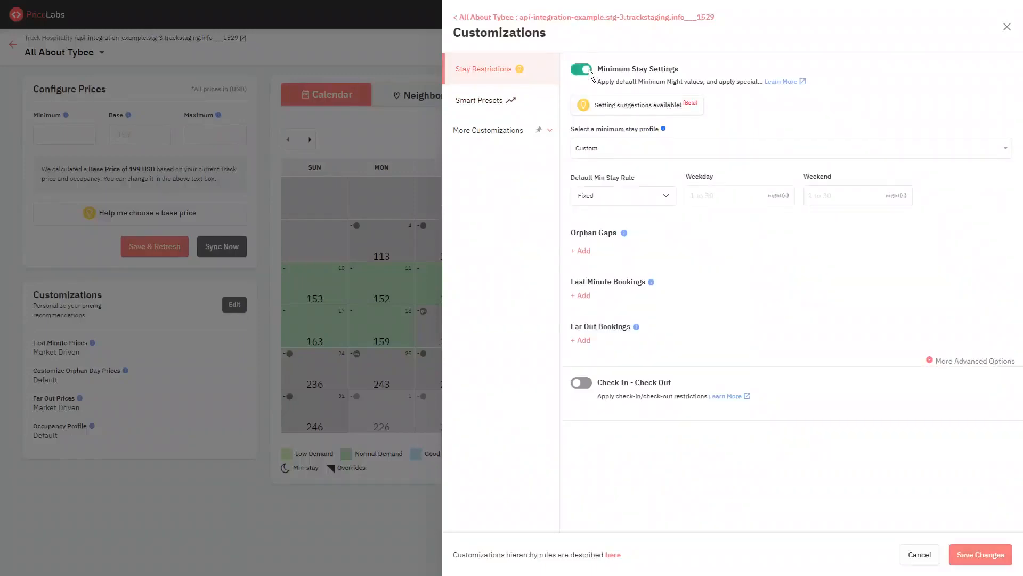
left_click(789, 148)
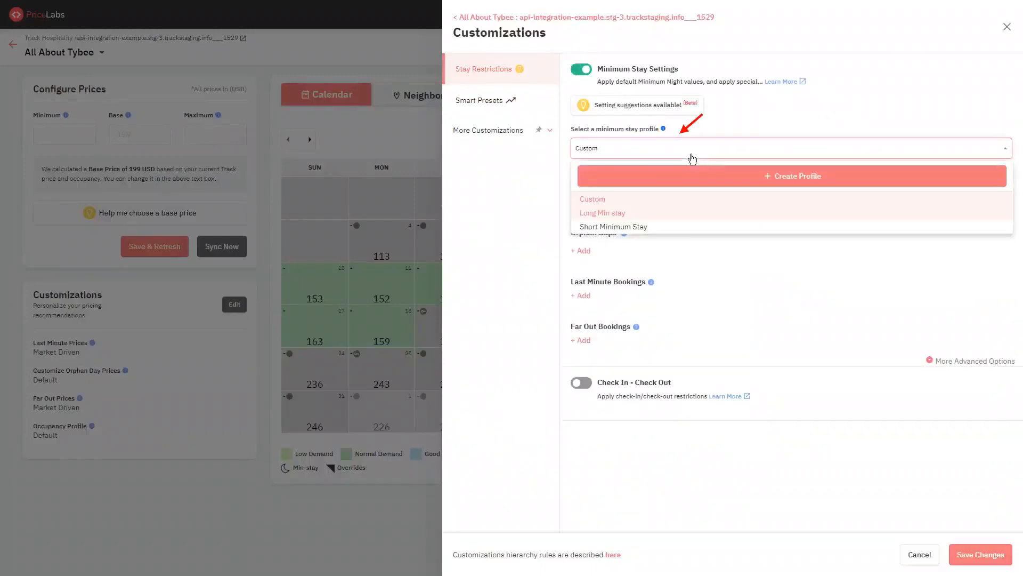
left_click(602, 212)
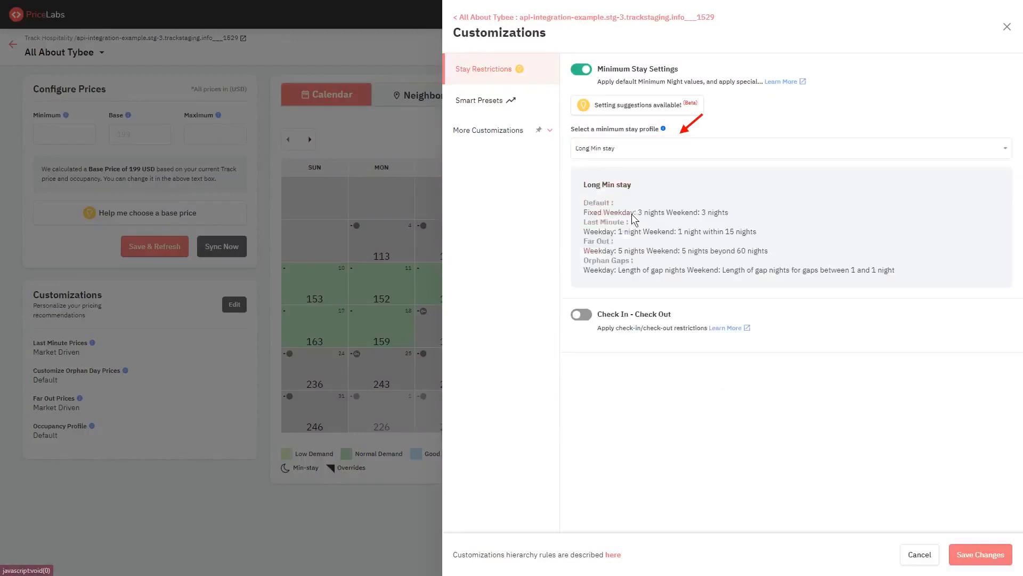
left_click(789, 148)
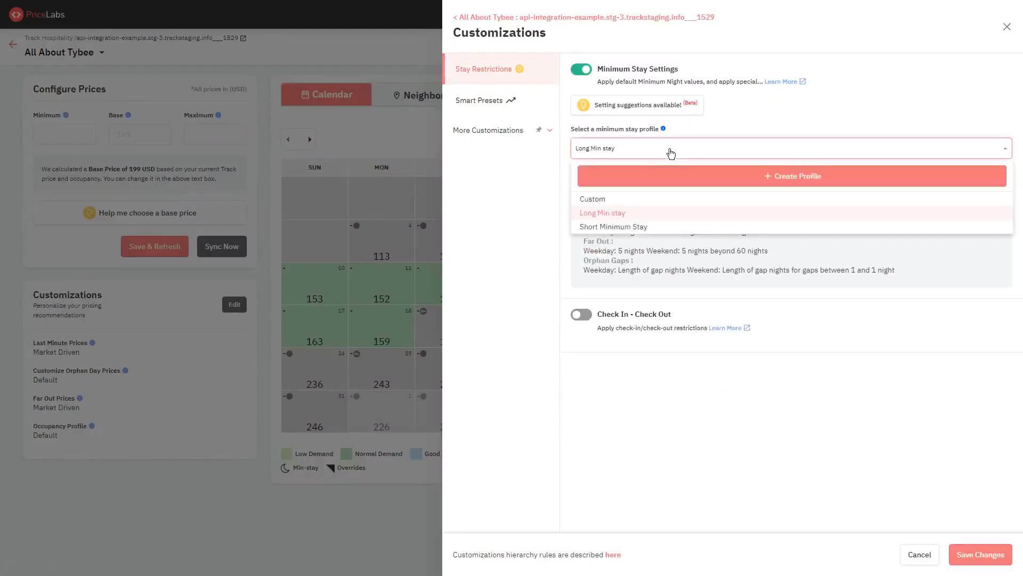
left_click(593, 198)
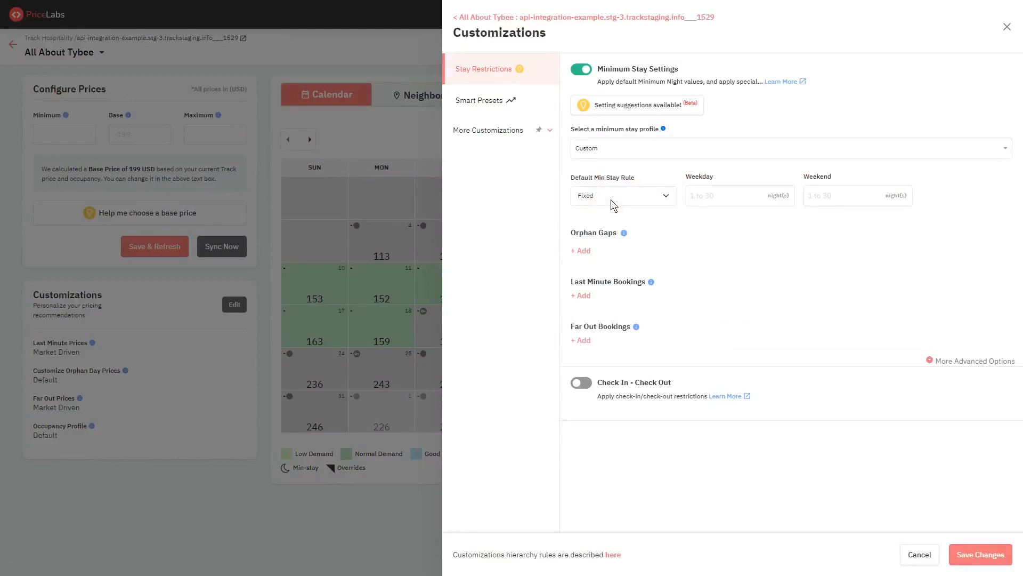
mouse_move(531, 198)
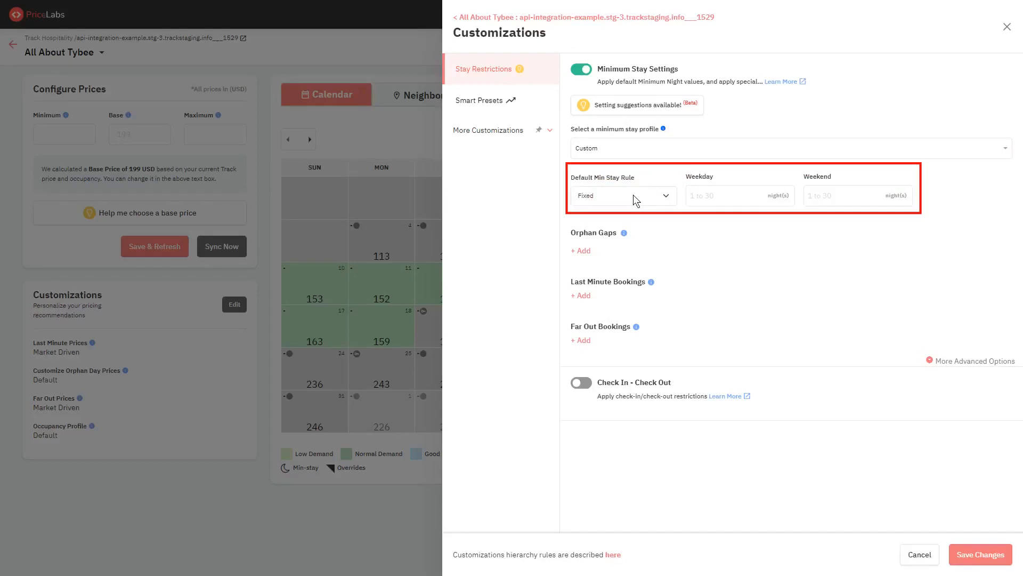
Step: Keep the Fixed default rule and enter 2 nights for weekdays and weekends
left_click(622, 195)
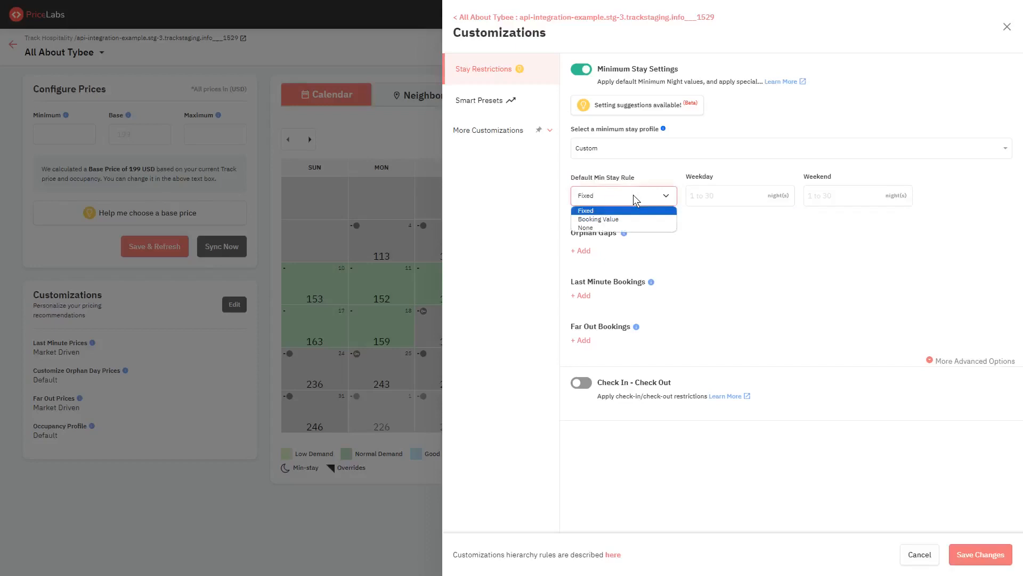
left_click(584, 209)
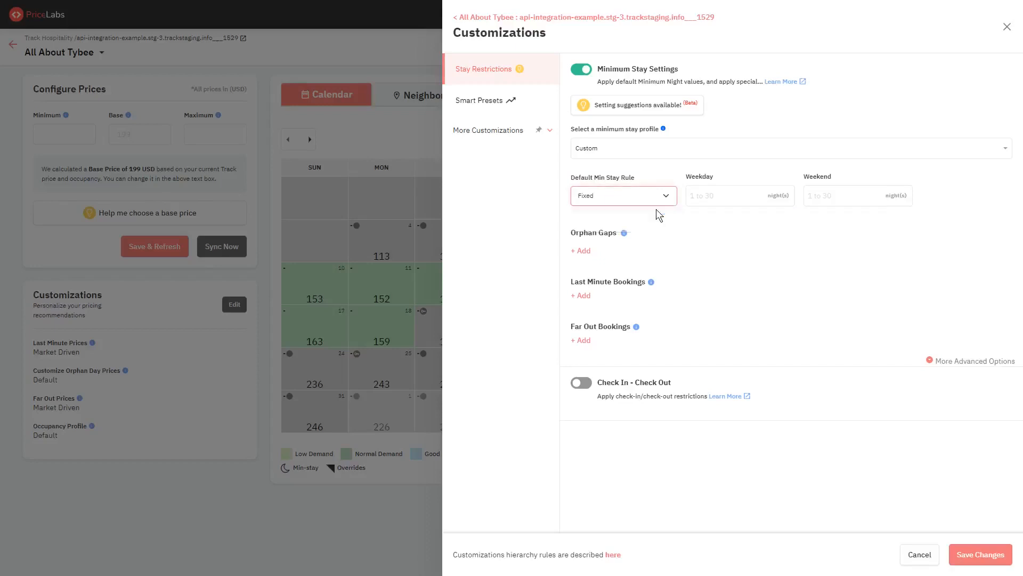
type("2")
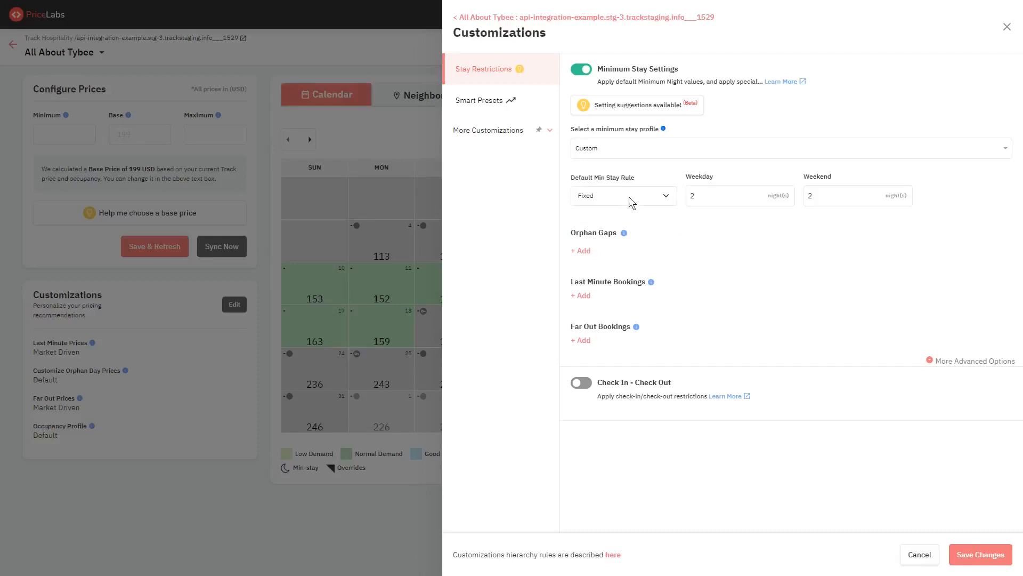
Step: Switch the default min stay rule to Booking Value and enter 400 USD
left_click(622, 196)
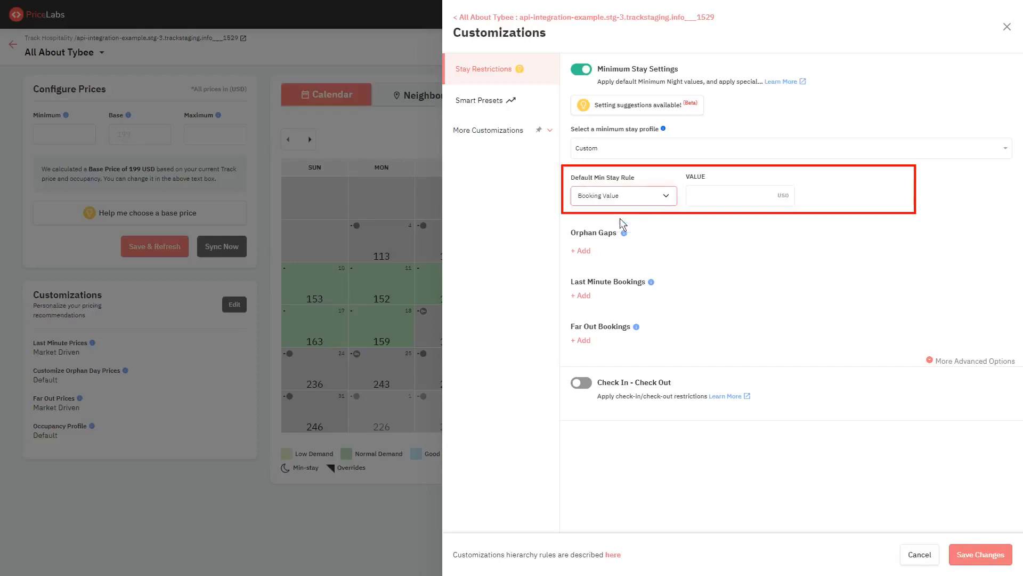
left_click(739, 195)
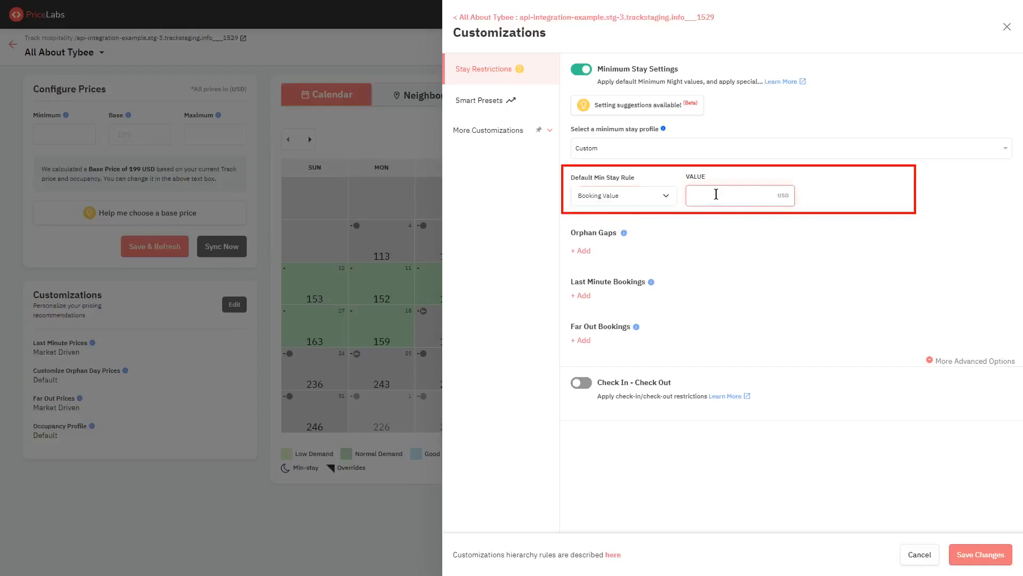
type("400")
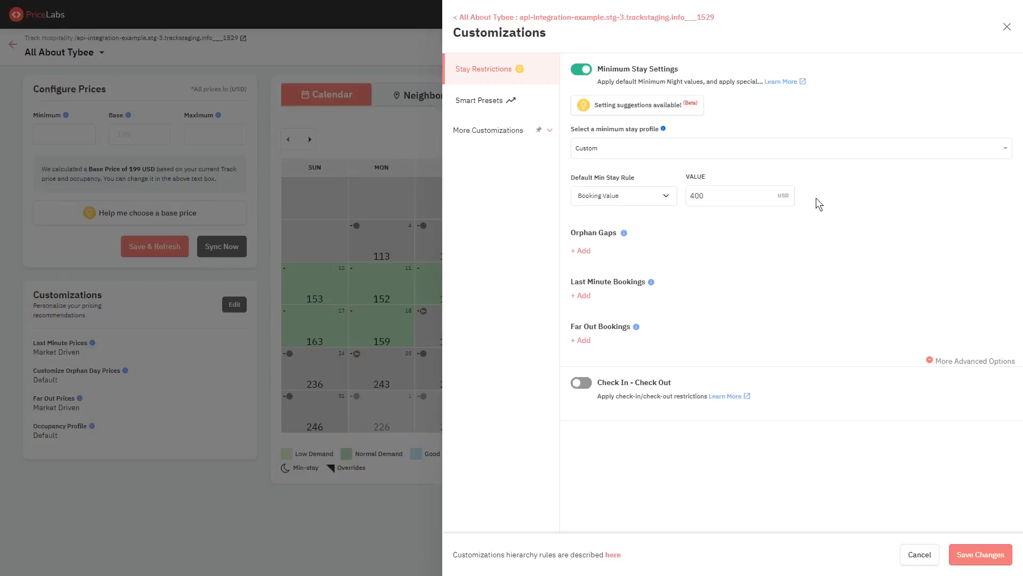
mouse_move(643, 199)
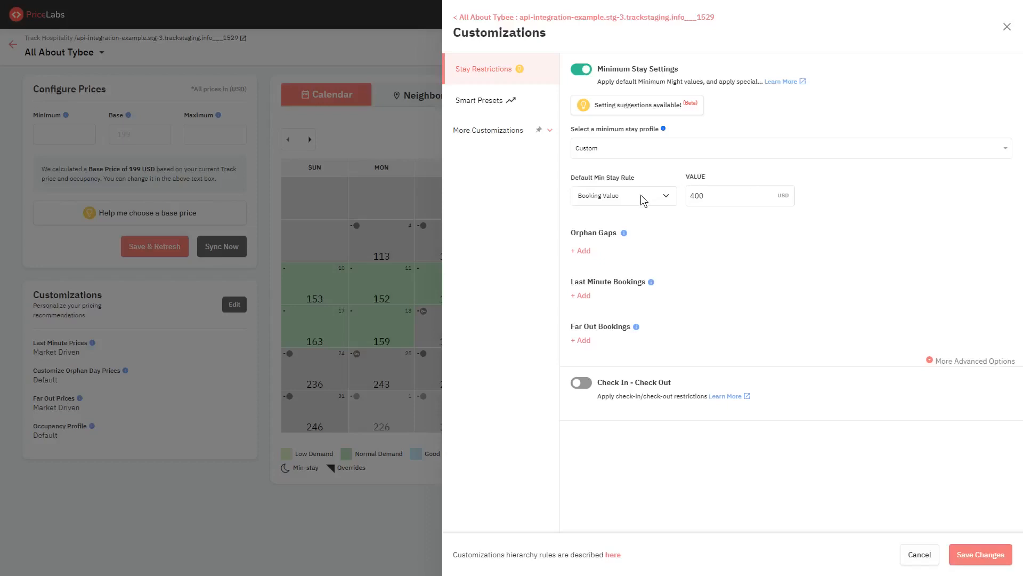
Step: Switch the default min stay rule back to Fixed at 2 nights
left_click(622, 195)
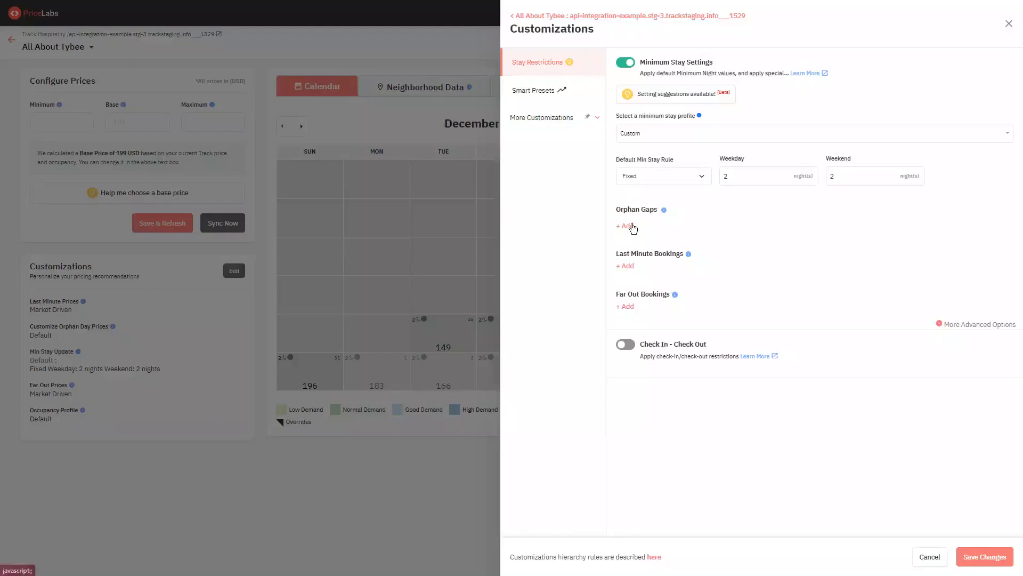
Step: Add an orphan gap rule by gap length for 1–2 night gaps within 0–999 nights
left_click(623, 226)
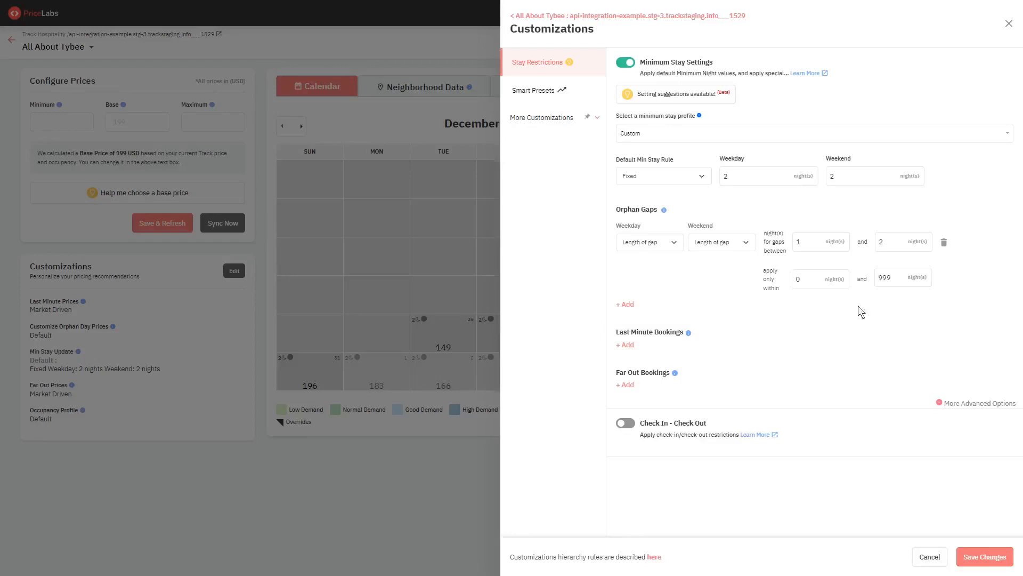
Step: Add a last-minute rule requiring 2 nights for bookings within 14 nights
left_click(625, 345)
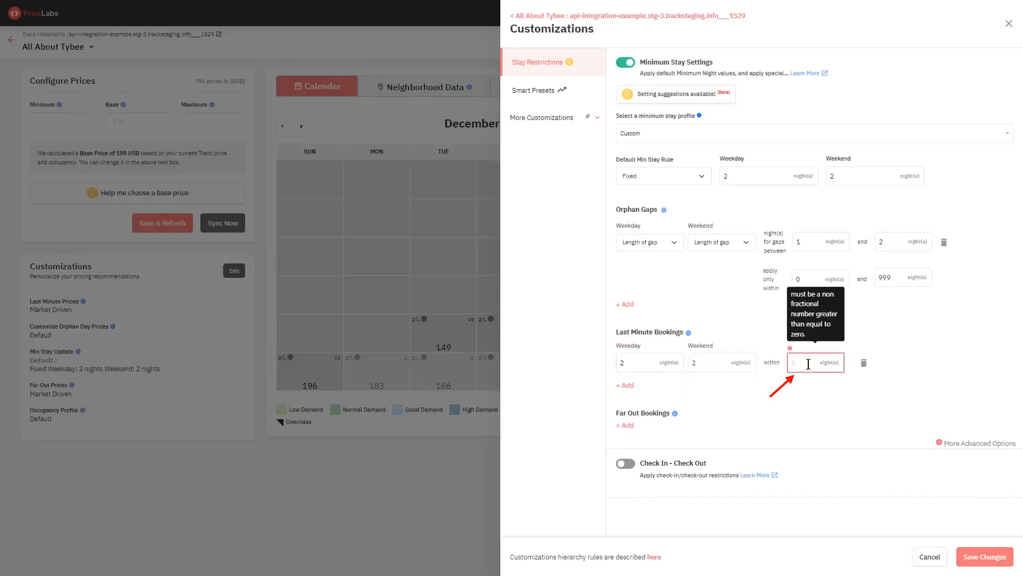
type("14")
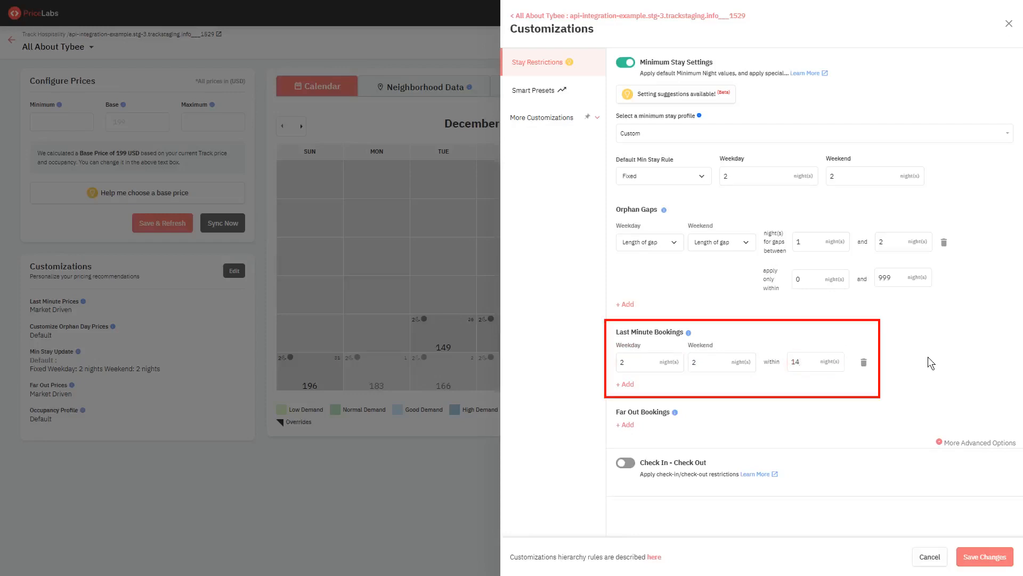
mouse_move(869, 381)
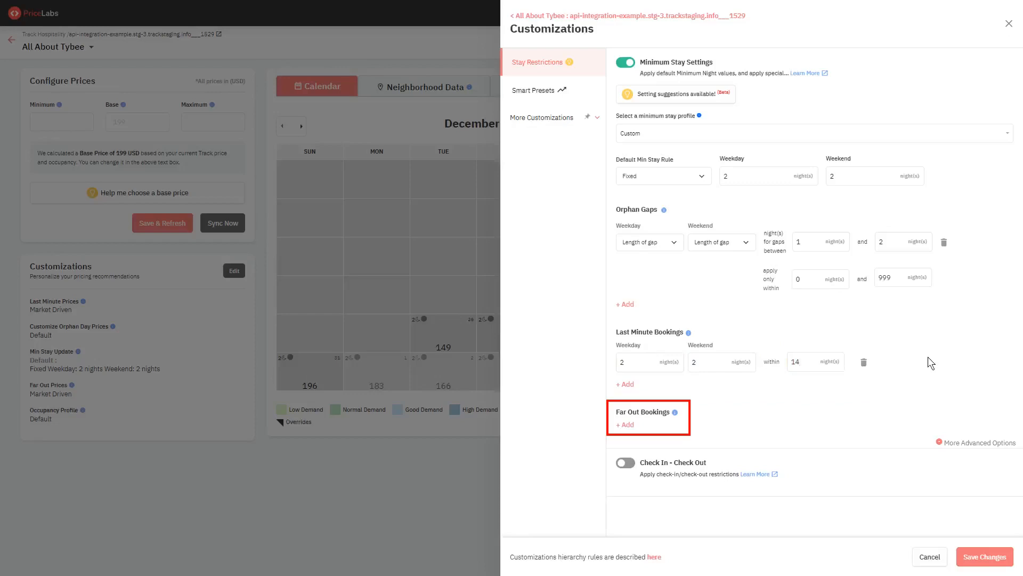
mouse_move(869, 383)
type("5")
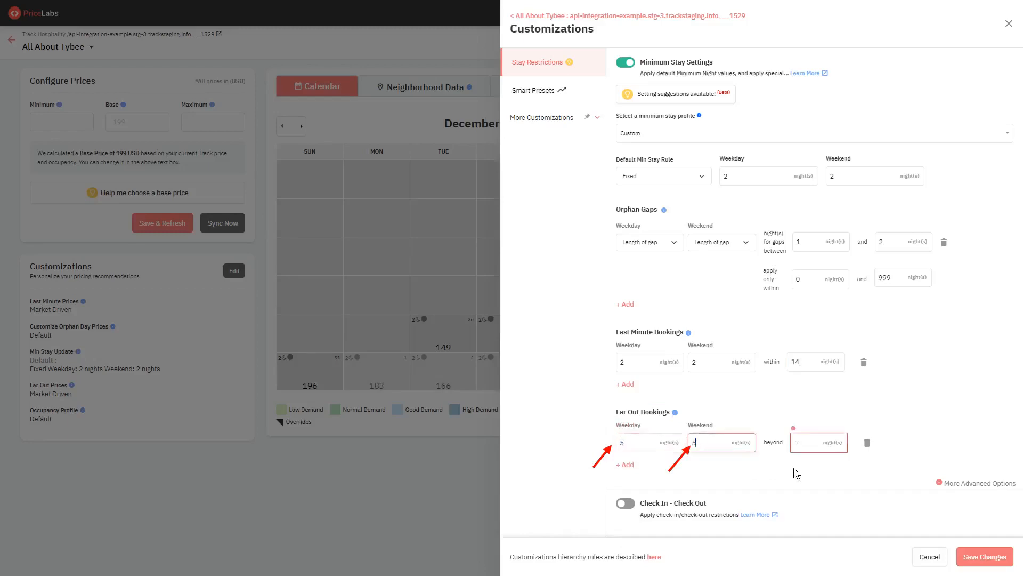
Step: Set the far-out booking rule threshold to beyond 90 nights
left_click(817, 441)
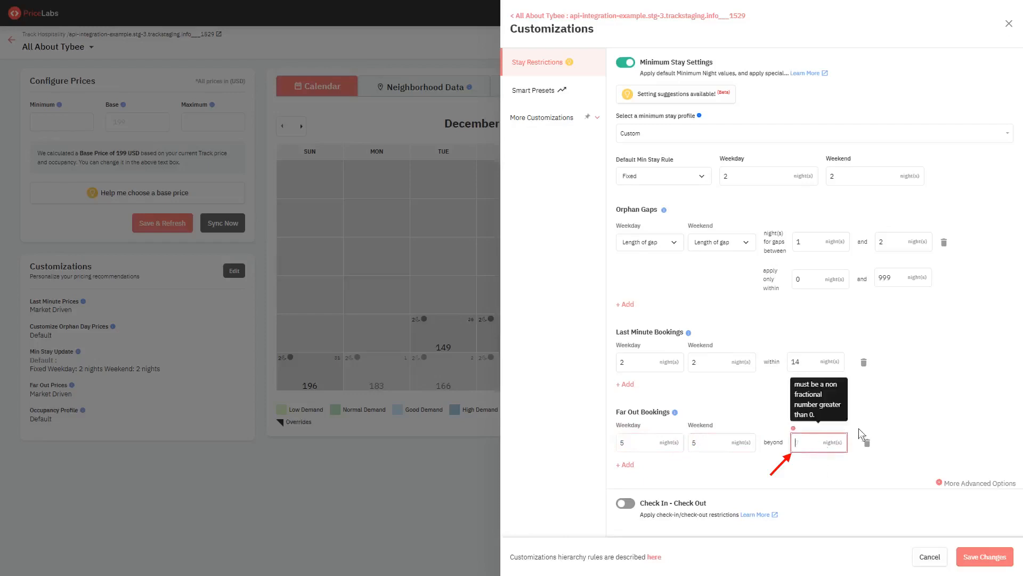
mouse_move(910, 426)
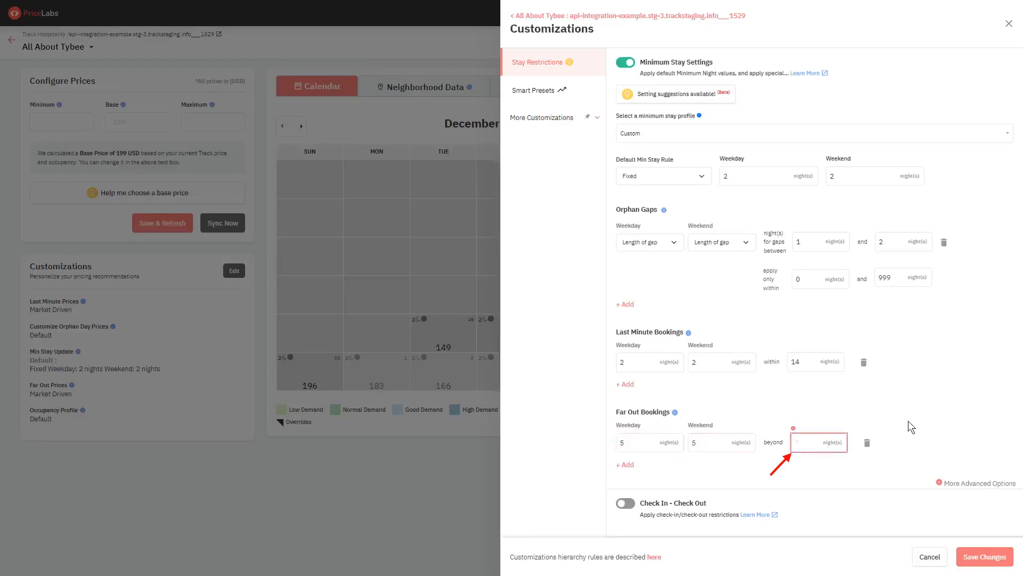
type("90")
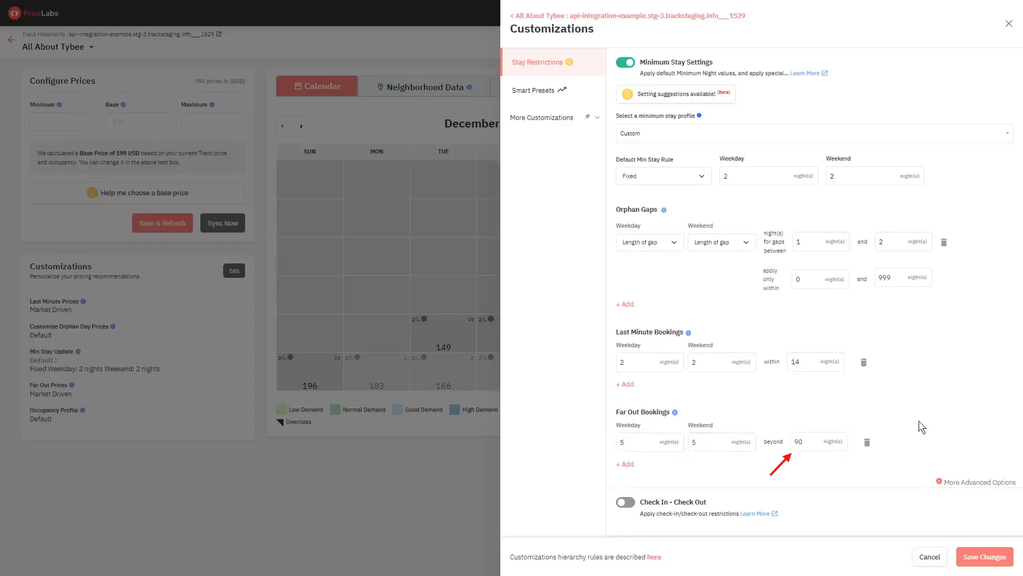